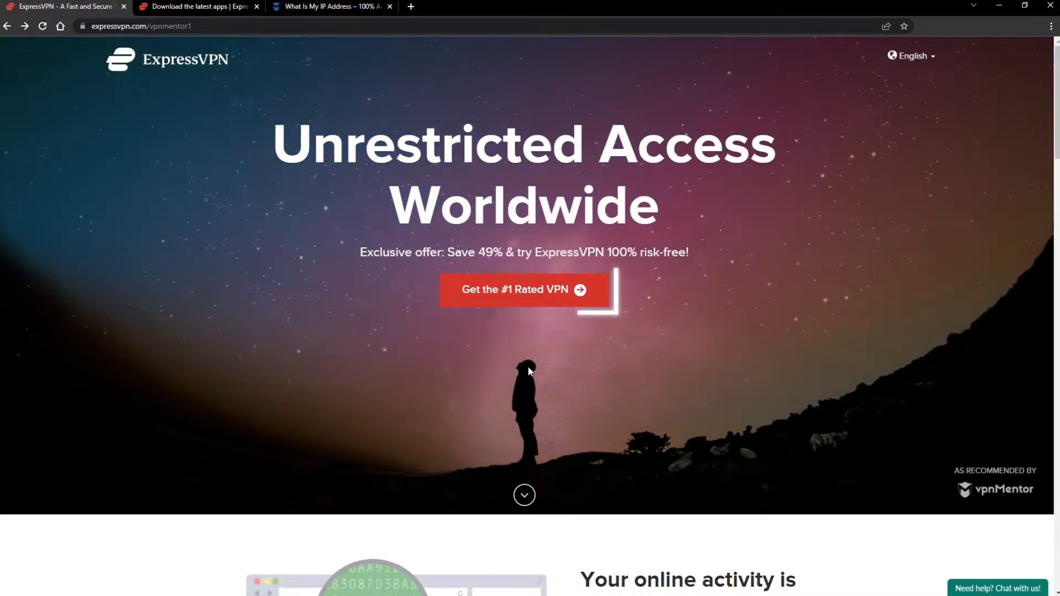
Step: Open the ExpressVPN order page showing the 1-, 6- and 12-month plans
click(524, 289)
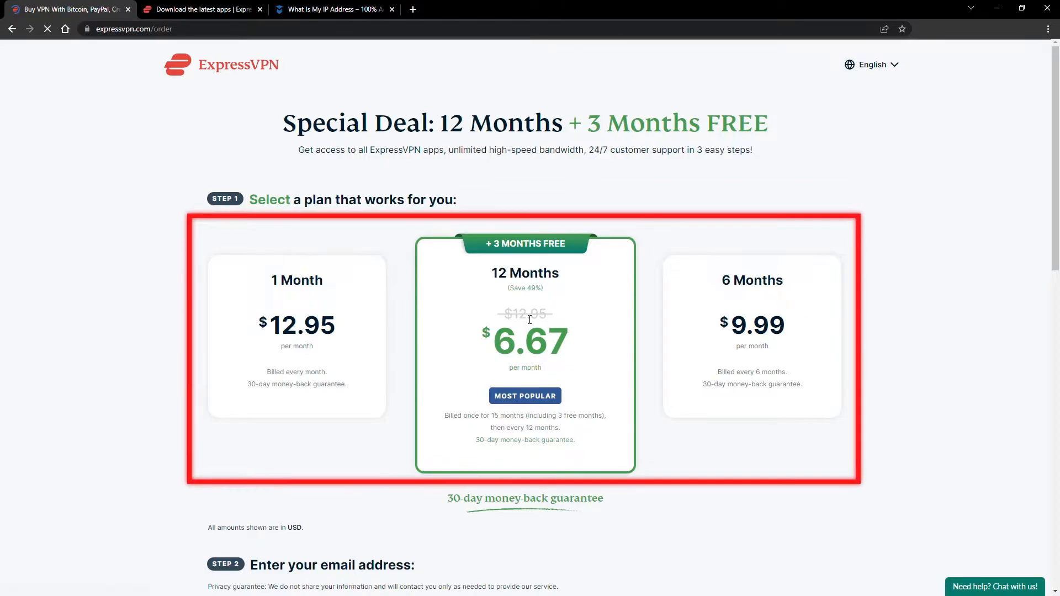
Step: Scroll down the ExpressVPN order page toward the Windows download
scroll(down, 3)
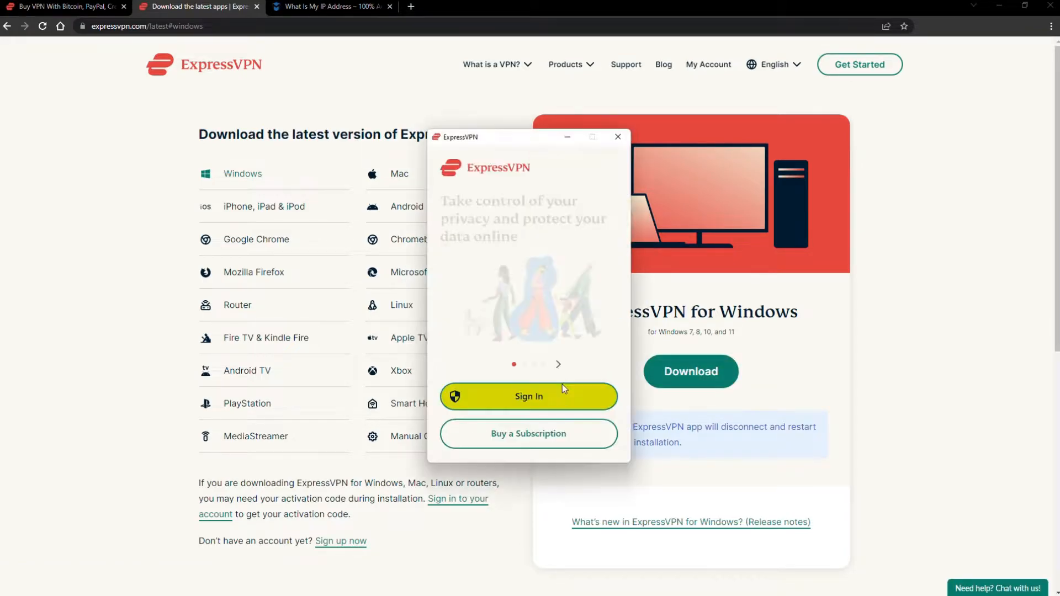
Step: Sign in to the ExpressVPN account, reaching the disconnected main screen set to Greece
click(528, 397)
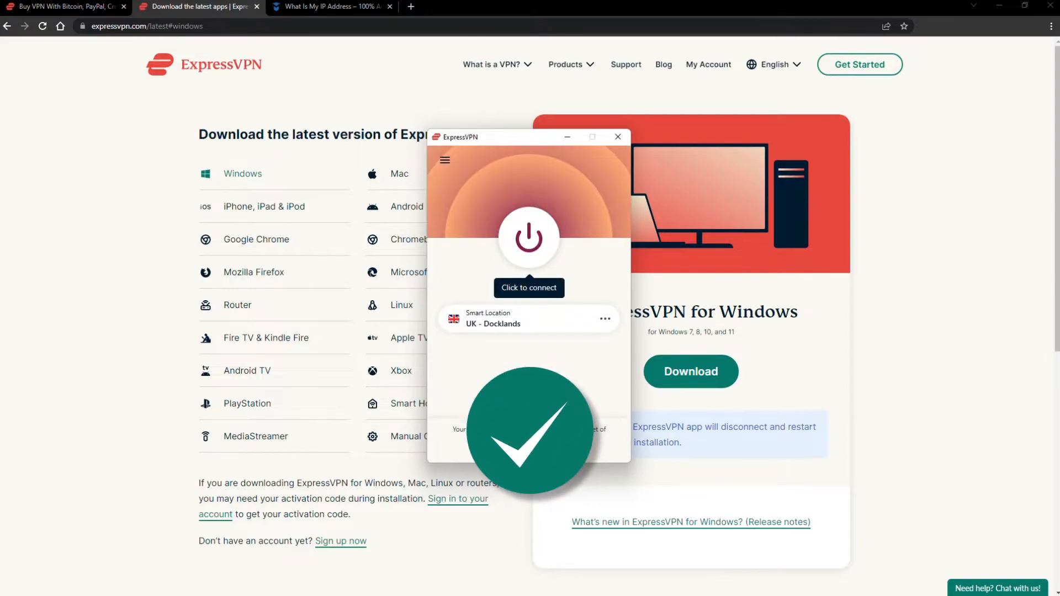
click(335, 8)
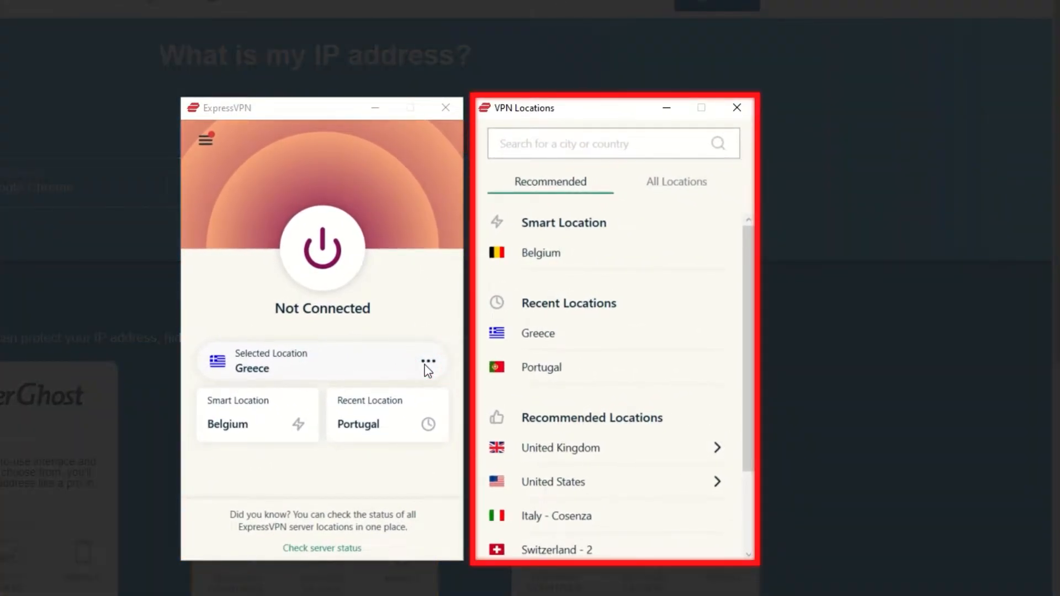
Step: Search All Locations for 'Austria' and select Austria as the server location
click(677, 181)
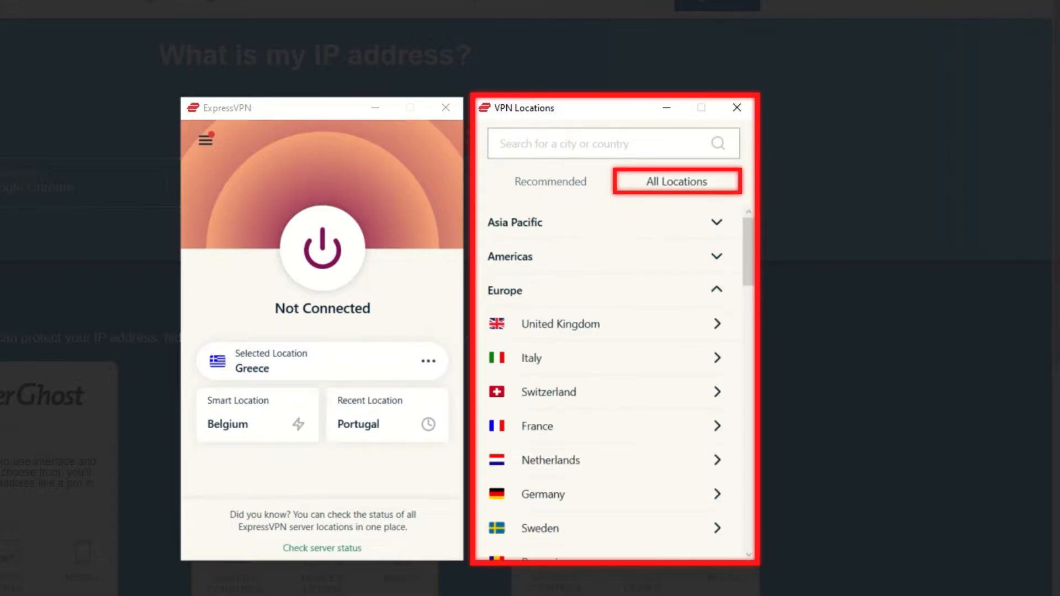
text(A)
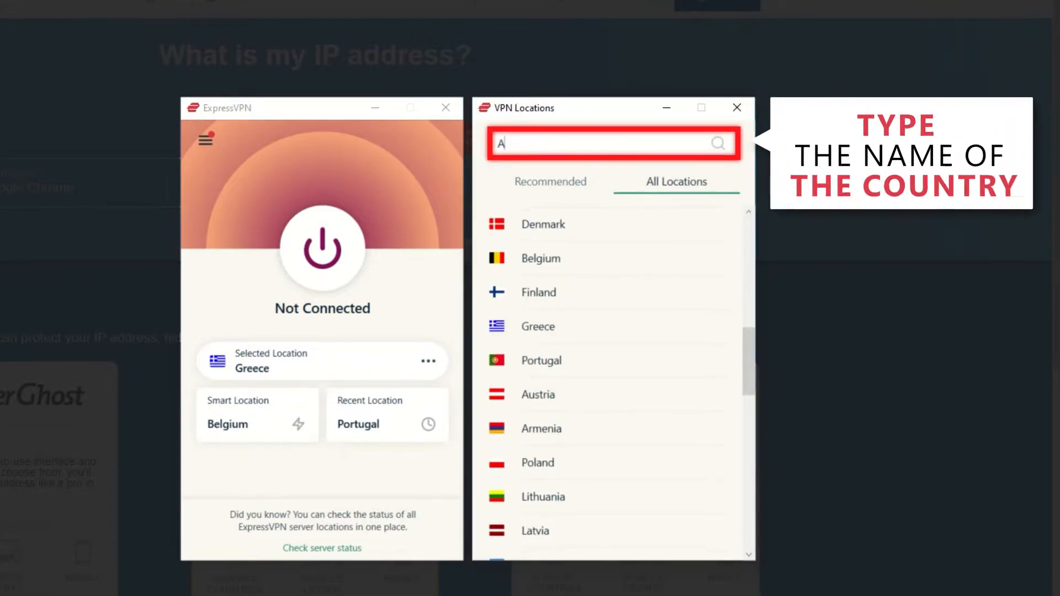
text(ustria)
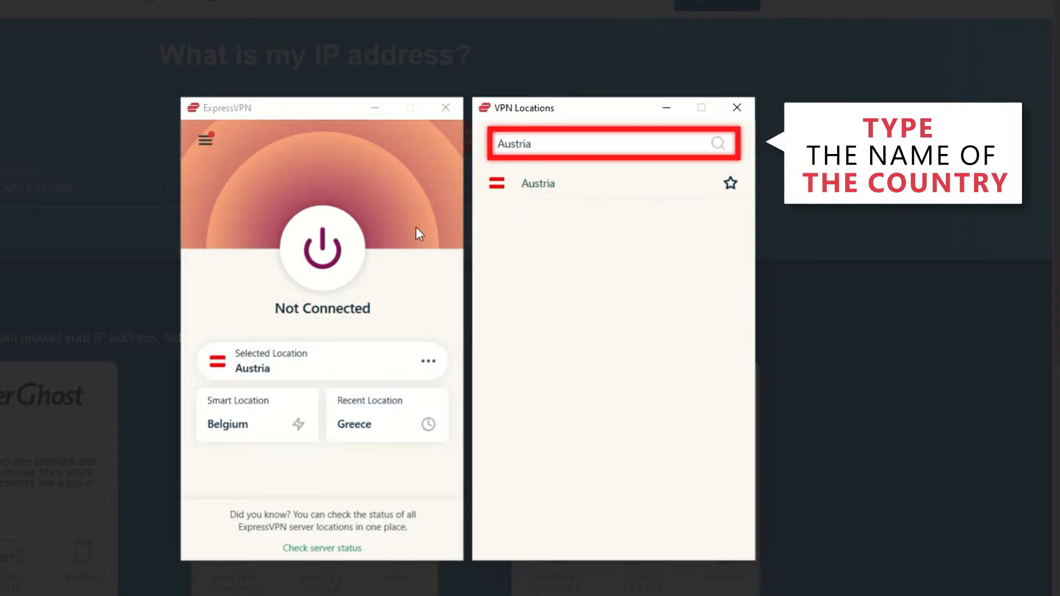